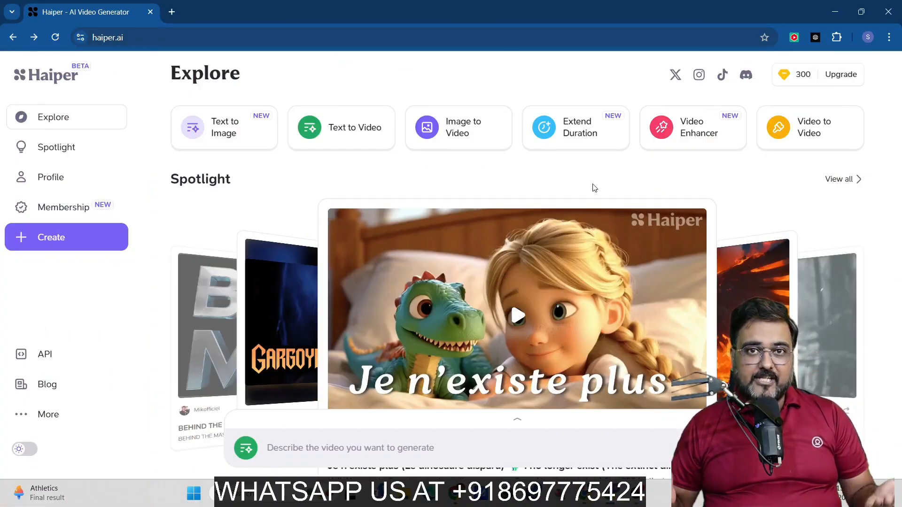
pyautogui.moveTo(27, 88)
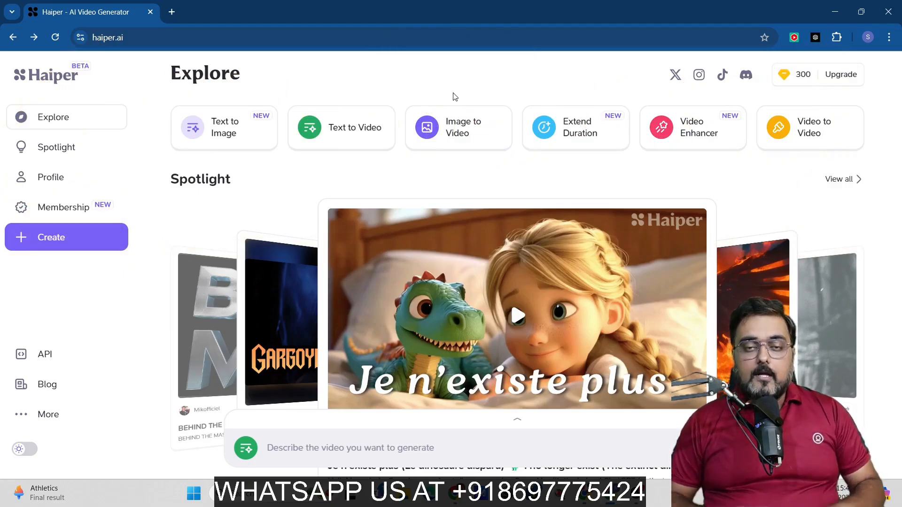
pyautogui.moveTo(253, 133)
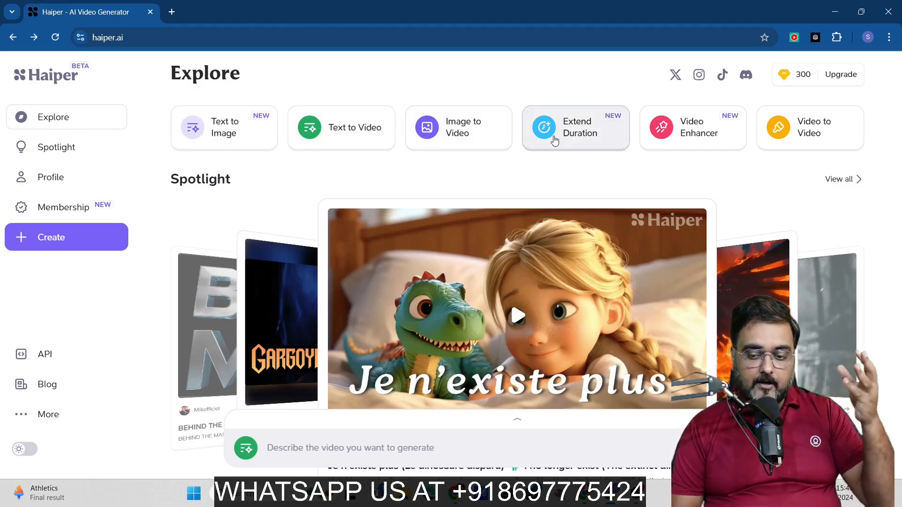
pyautogui.moveTo(683, 144)
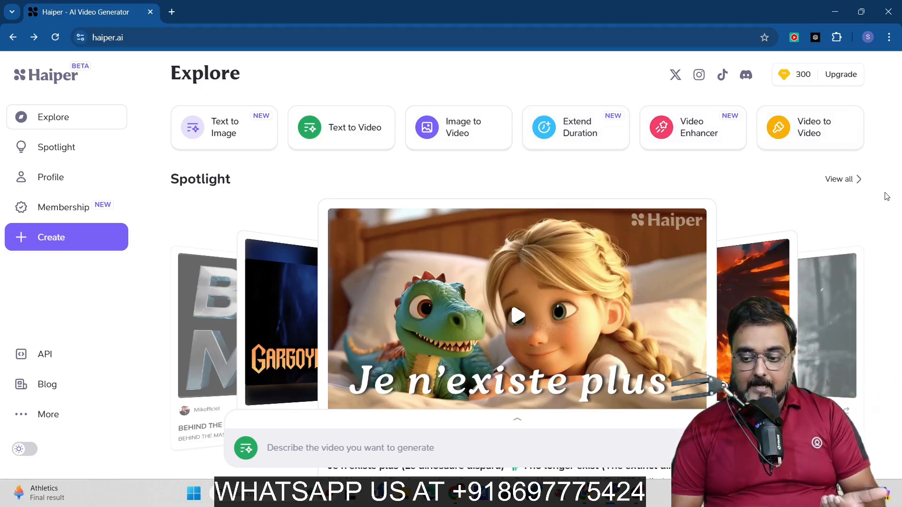
# - Scroll through the Explore feed and return to the generation prompt bar
pyautogui.scroll(-3)
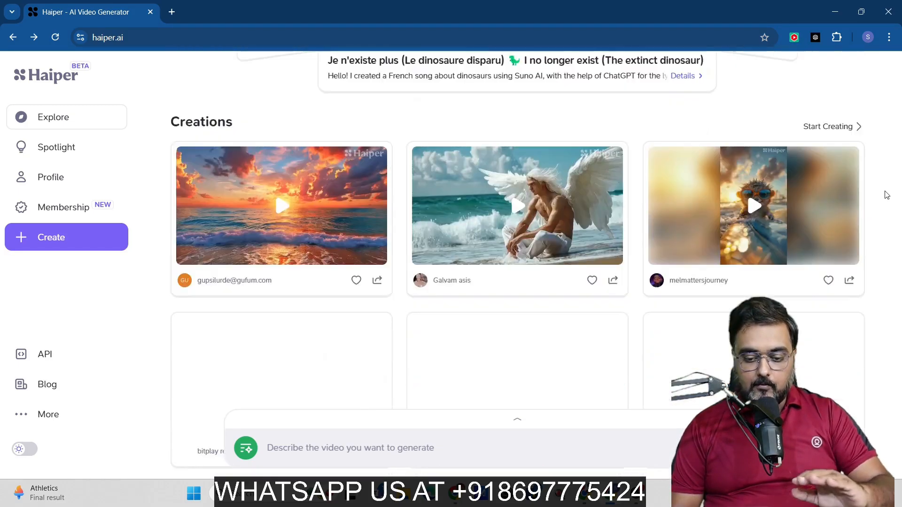
pyautogui.scroll(-3)
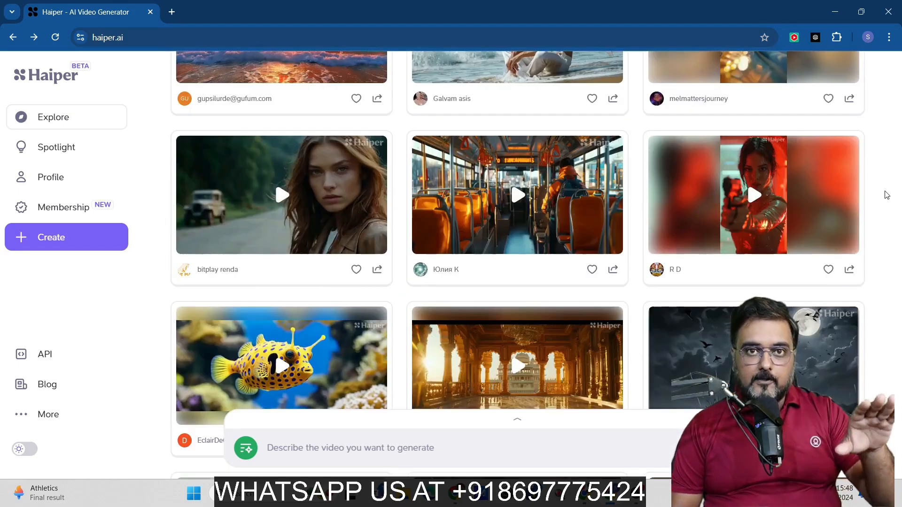
pyautogui.scroll(-3)
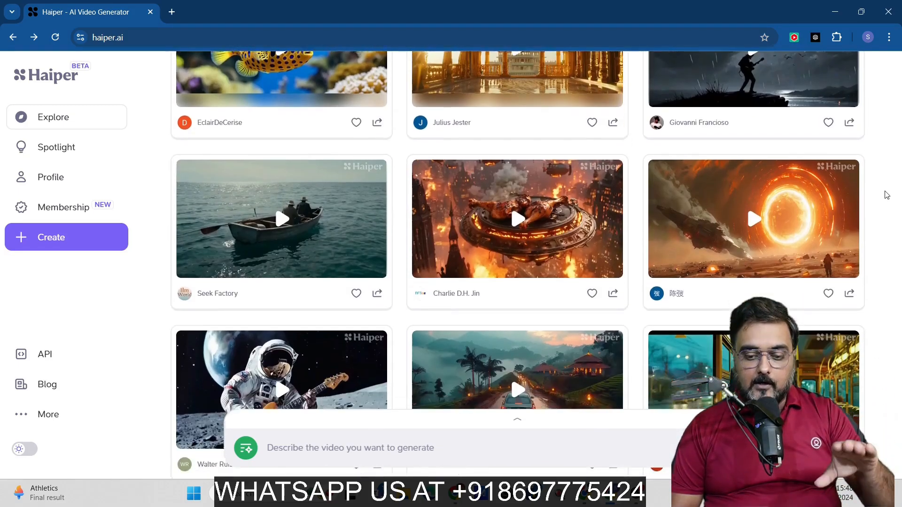
pyautogui.scroll(-3)
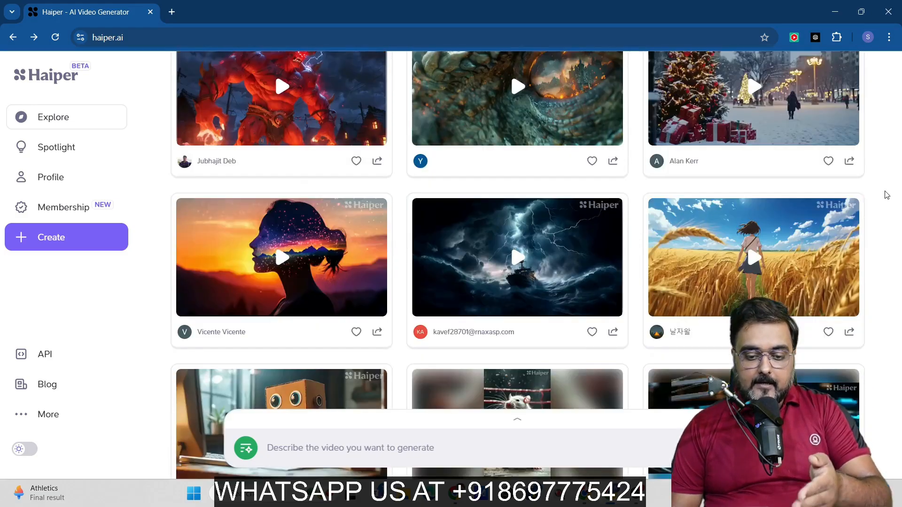
pyautogui.scroll(-3)
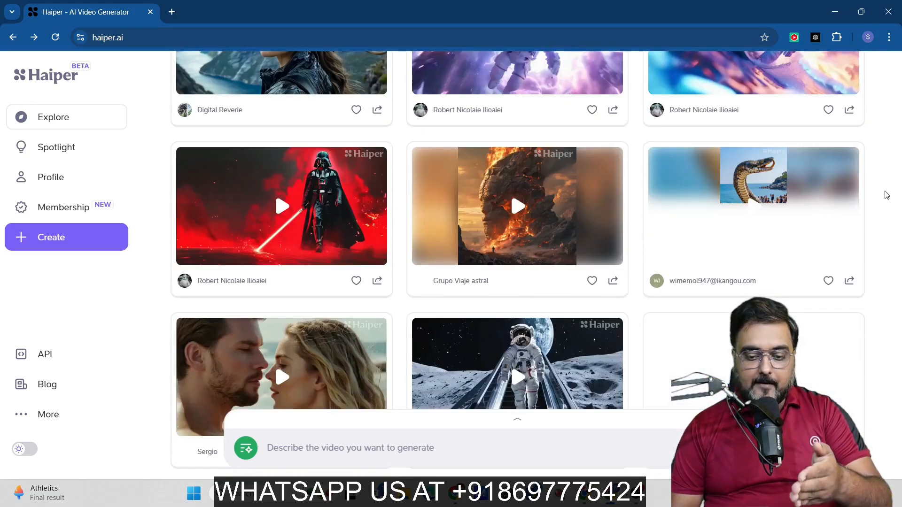
pyautogui.scroll(-3)
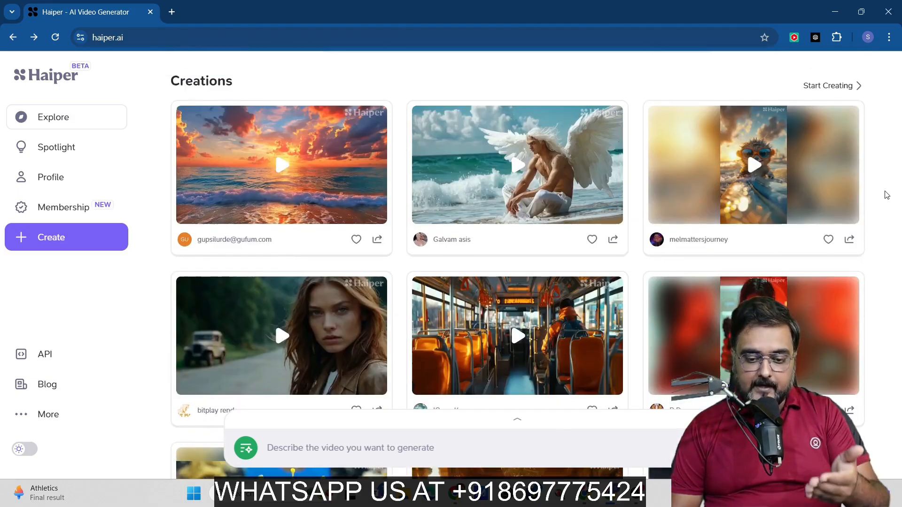
pyautogui.click(53, 117)
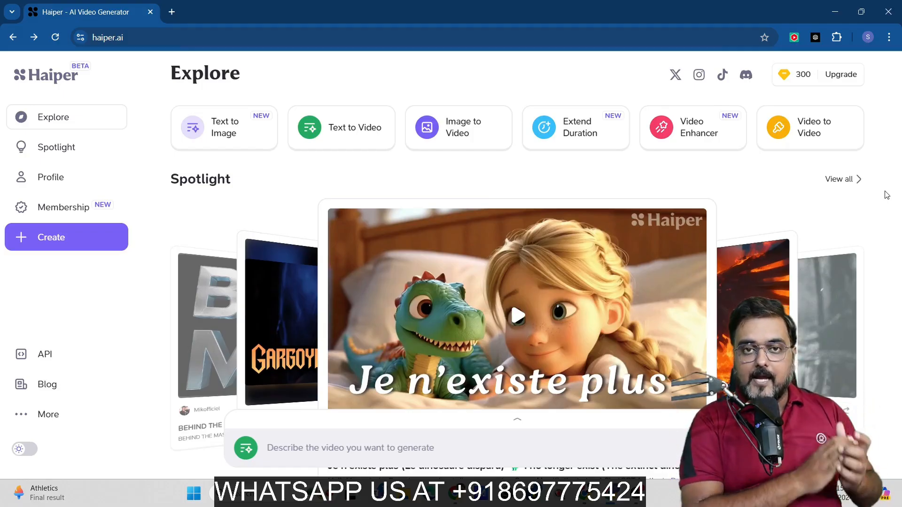
pyautogui.moveTo(618, 132)
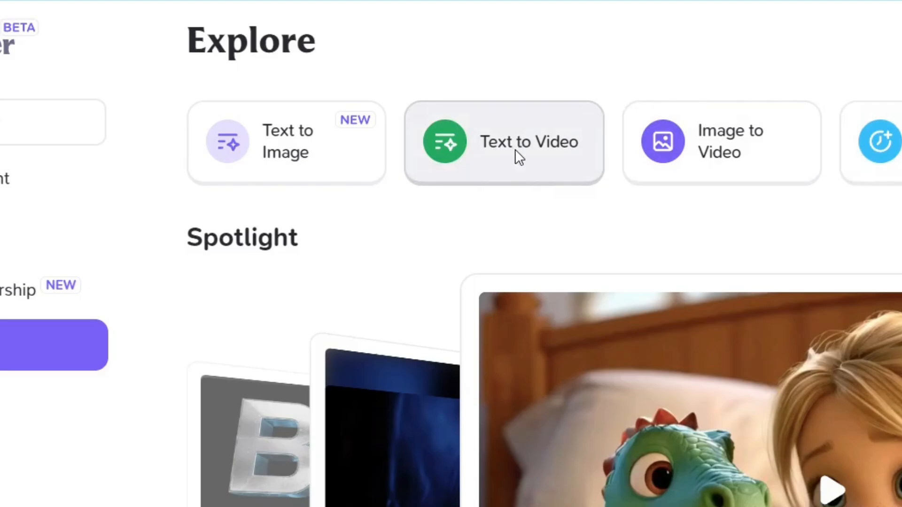
# - Start a Text to Video generation of the angel-on-the-beach prompt at 4s HD
pyautogui.click(503, 142)
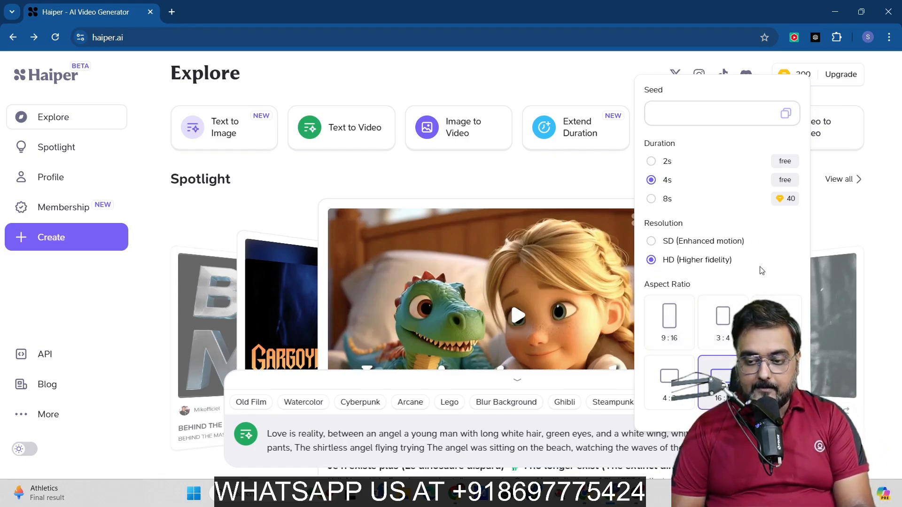
pyautogui.click(713, 113)
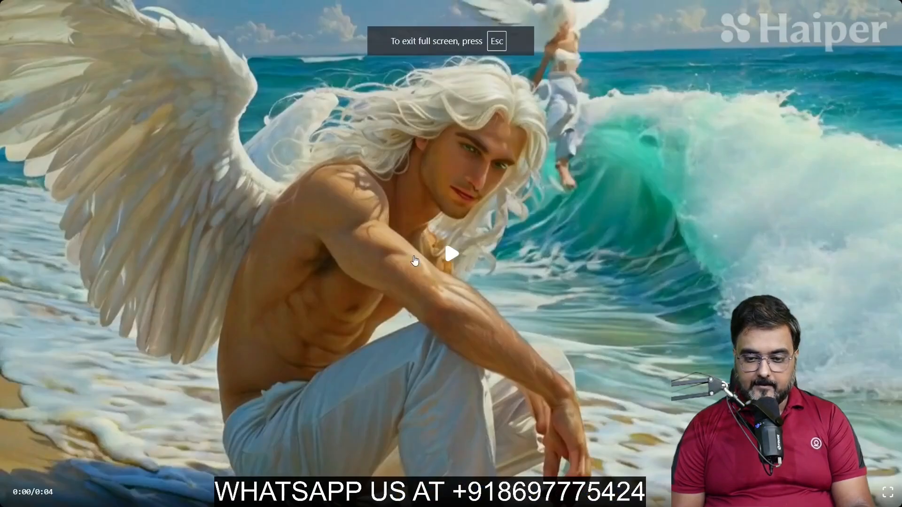
pyautogui.moveTo(525, 203)
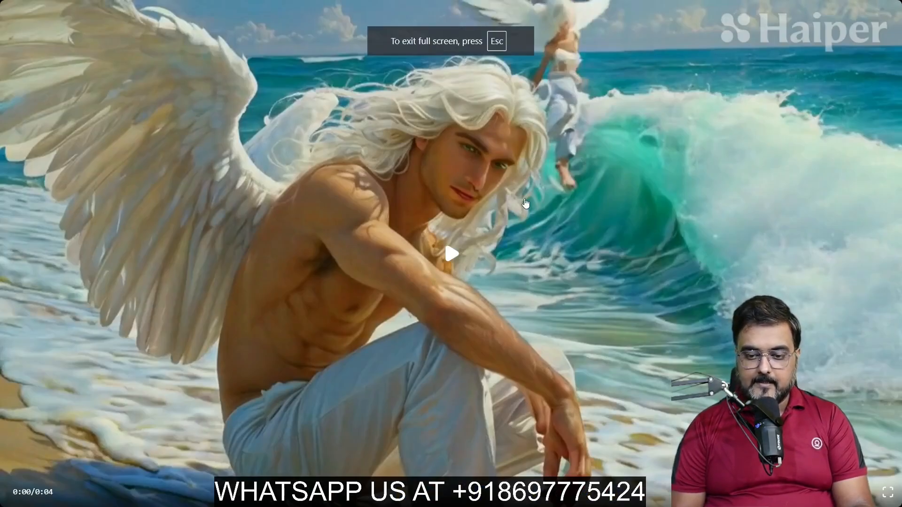
# - Exit full-screen playback with Esc, then play the angel video full screen again
pyautogui.press('Escape')
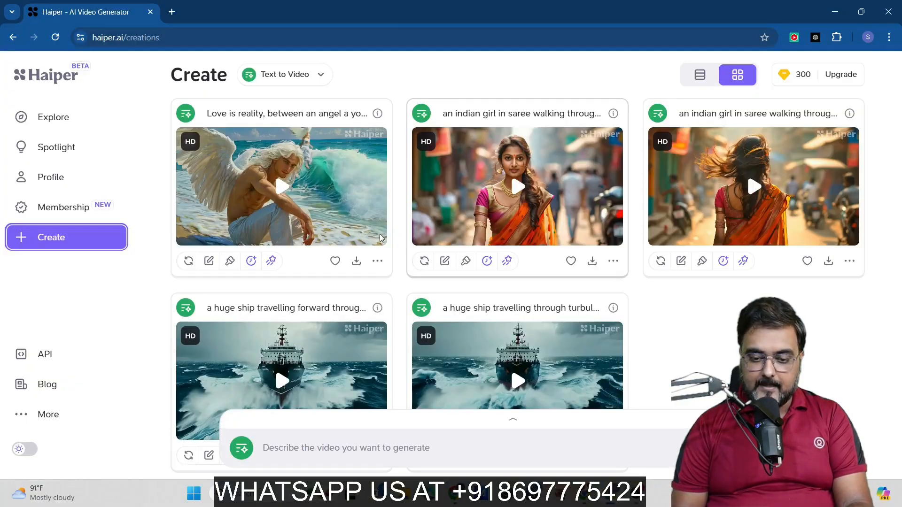
pyautogui.click(281, 186)
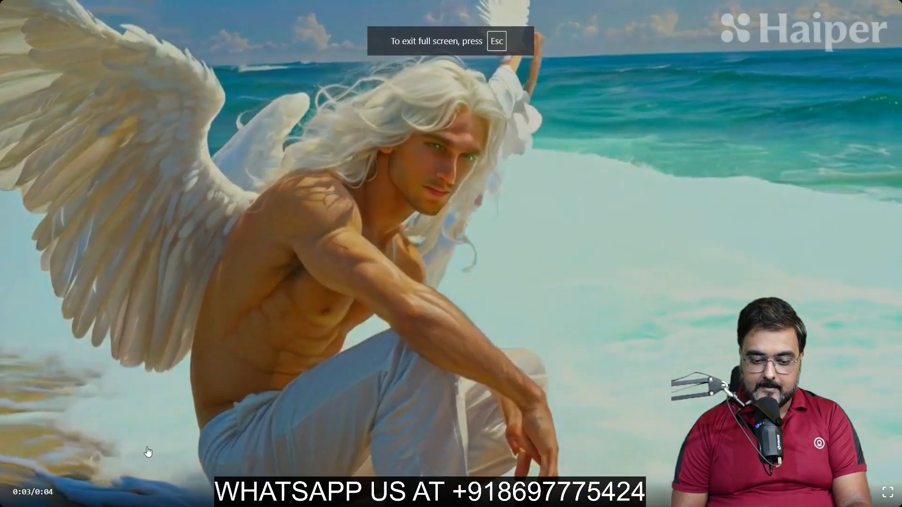
pyautogui.moveTo(657, 217)
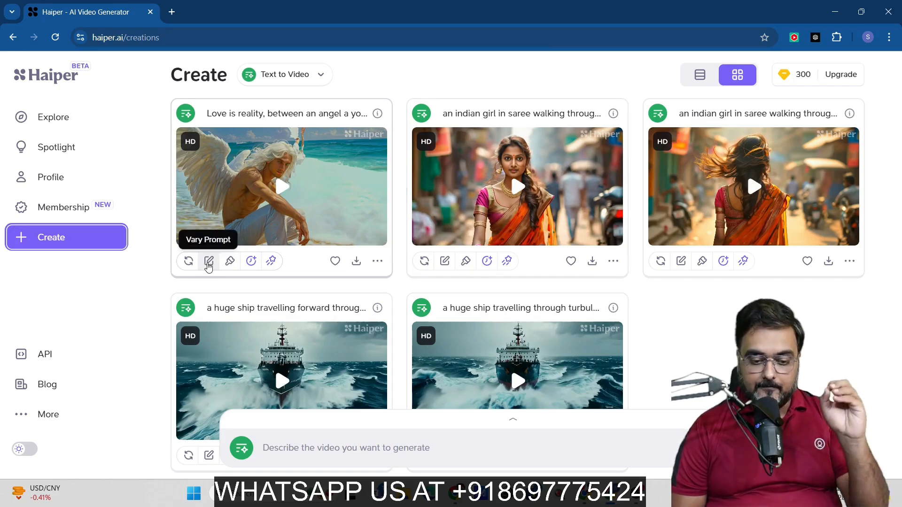
# - Generate a Vary Prompt version of the angel video with the shortened prompt
pyautogui.click(209, 261)
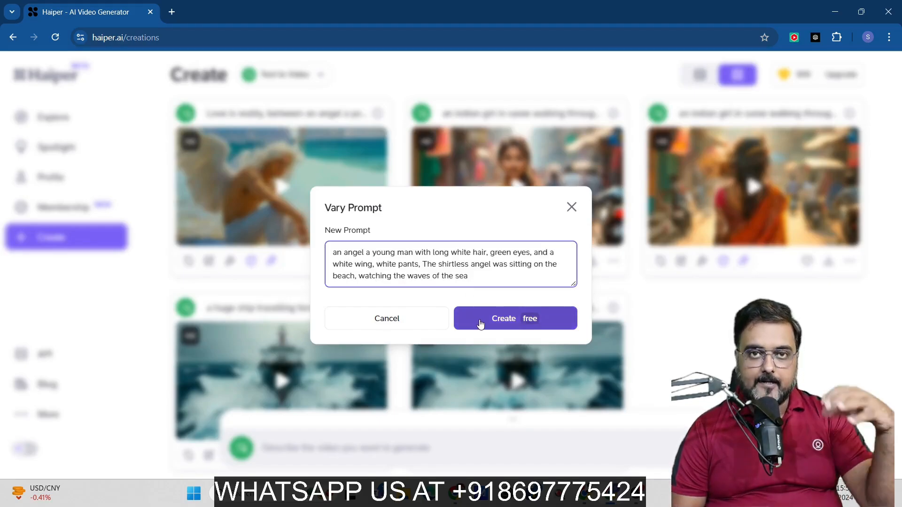
pyautogui.click(515, 318)
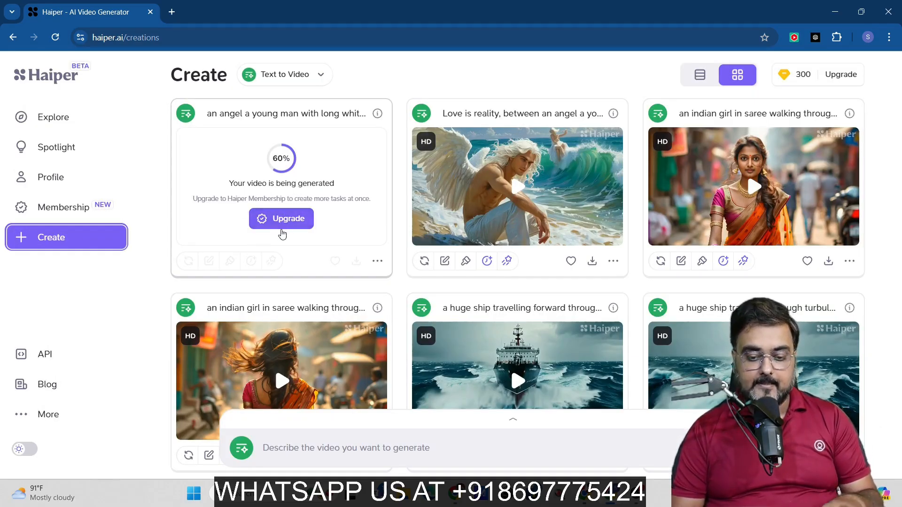
pyautogui.moveTo(319, 191)
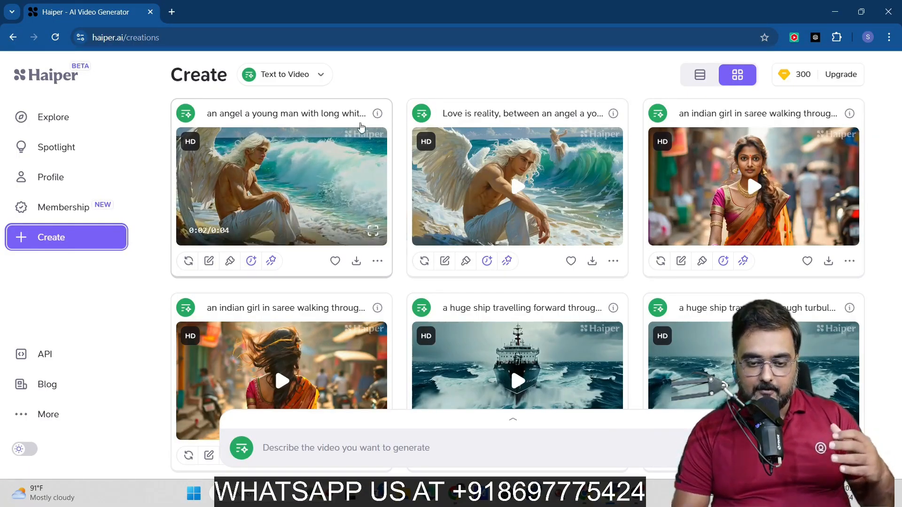
pyautogui.moveTo(208, 261)
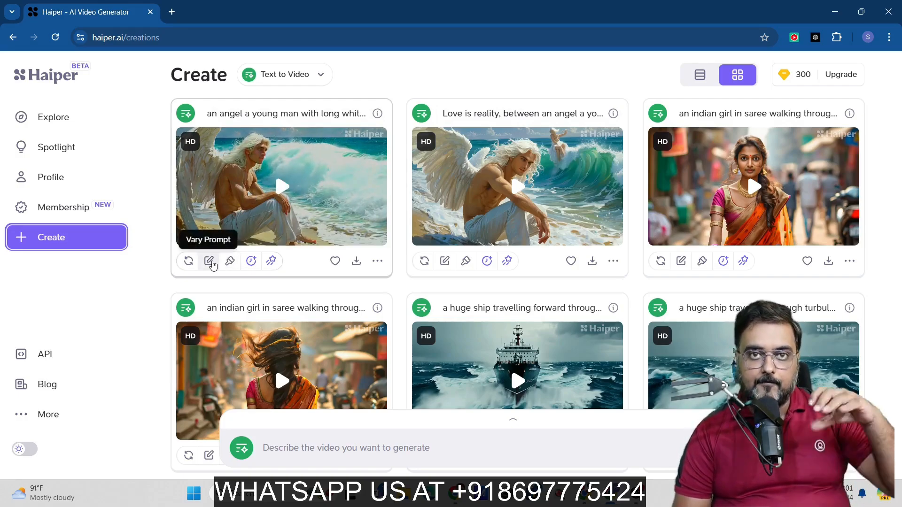
# - Check Vary Prompt on the new angel video and close it without changes
pyautogui.click(209, 260)
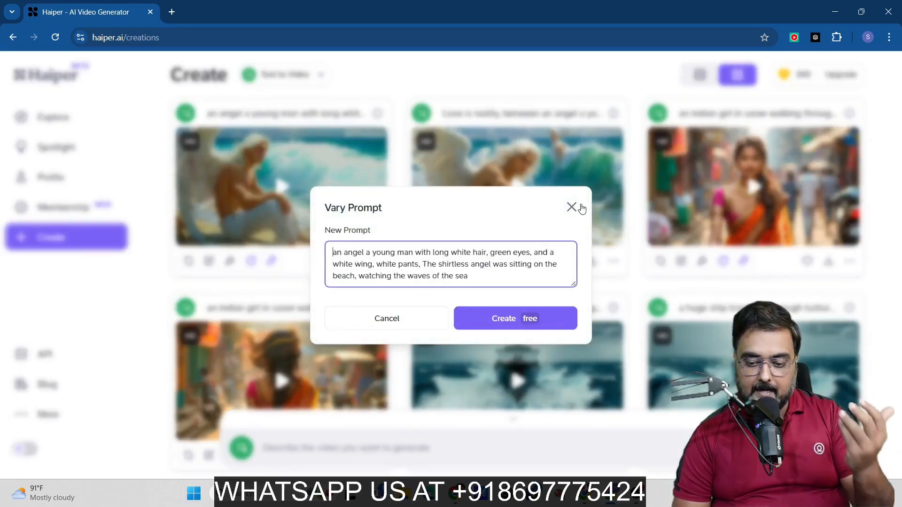
pyautogui.click(571, 206)
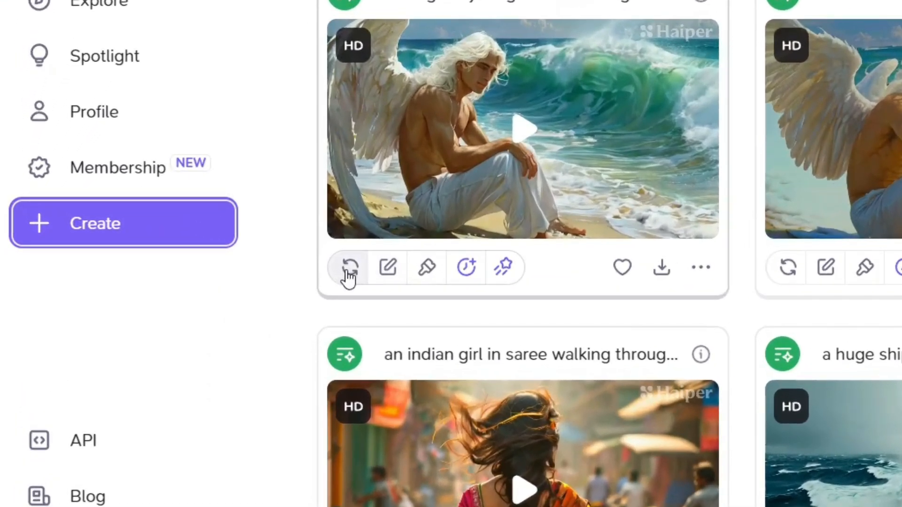
pyautogui.moveTo(388, 267)
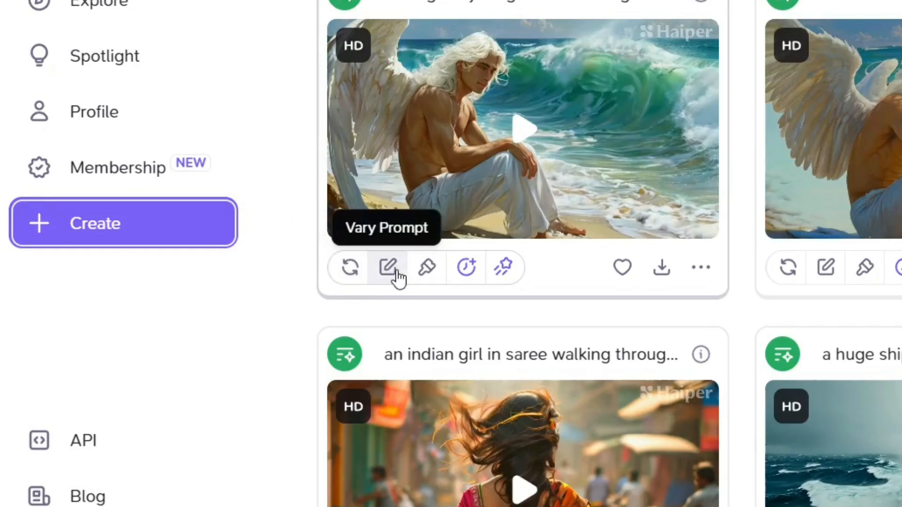
pyautogui.moveTo(426, 267)
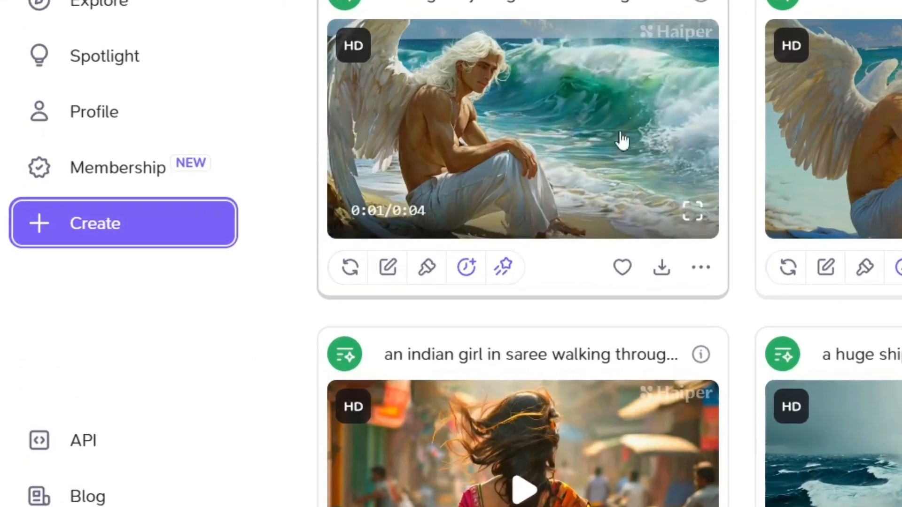
pyautogui.moveTo(466, 267)
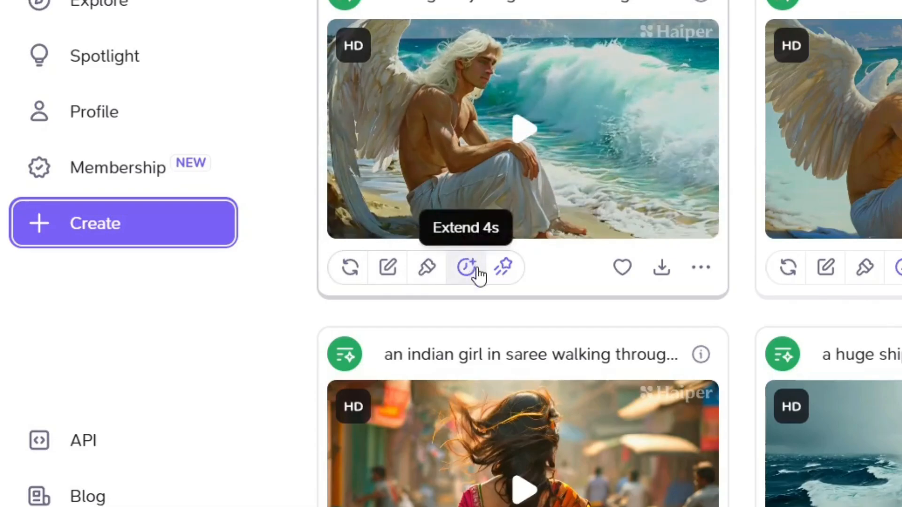
pyautogui.moveTo(505, 267)
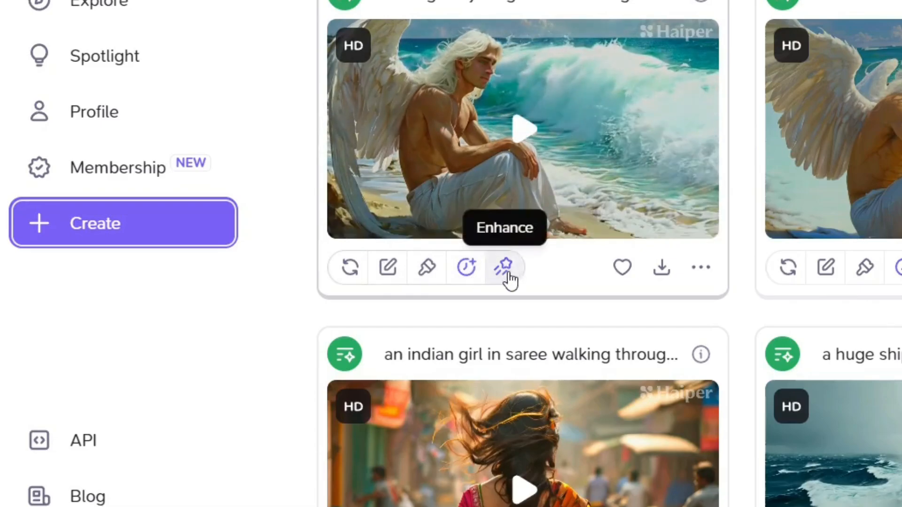
# - Send the new angel video to Video to Video and download it
pyautogui.click(505, 266)
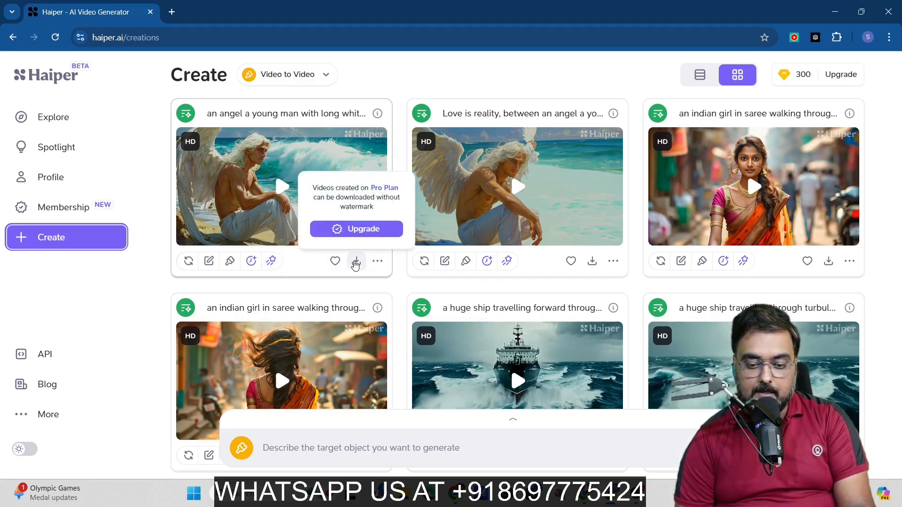
pyautogui.click(355, 261)
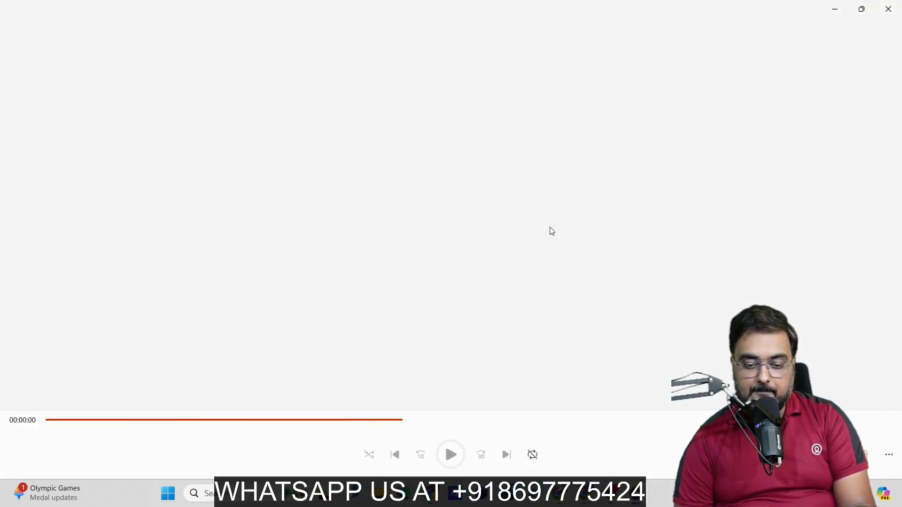
# - Close the Media Player so the Haiper creations gallery shows again
pyautogui.click(450, 454)
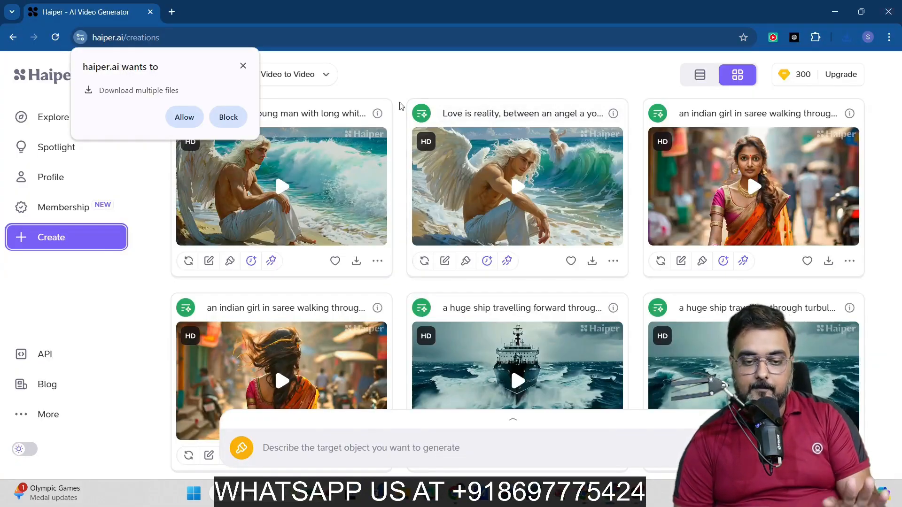
# - Block the multiple-file download request and go back to the Explore page
pyautogui.click(227, 117)
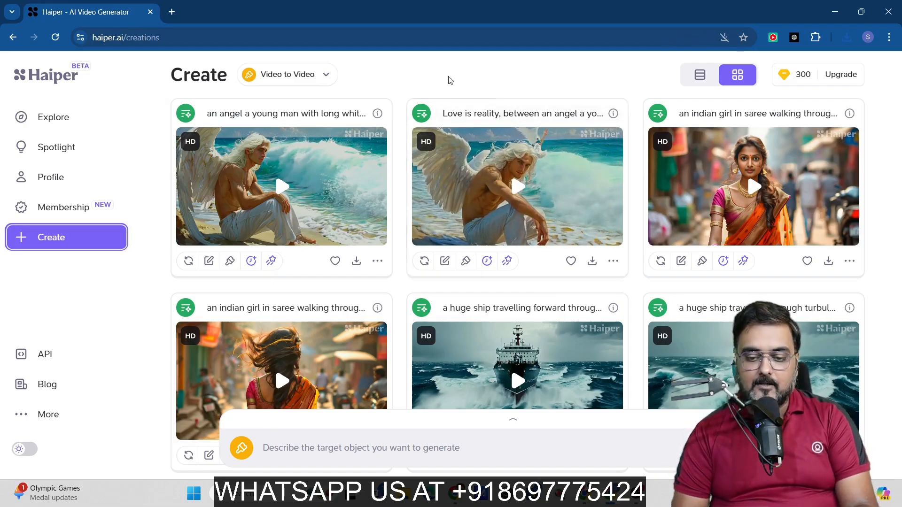
pyautogui.moveTo(489, 114)
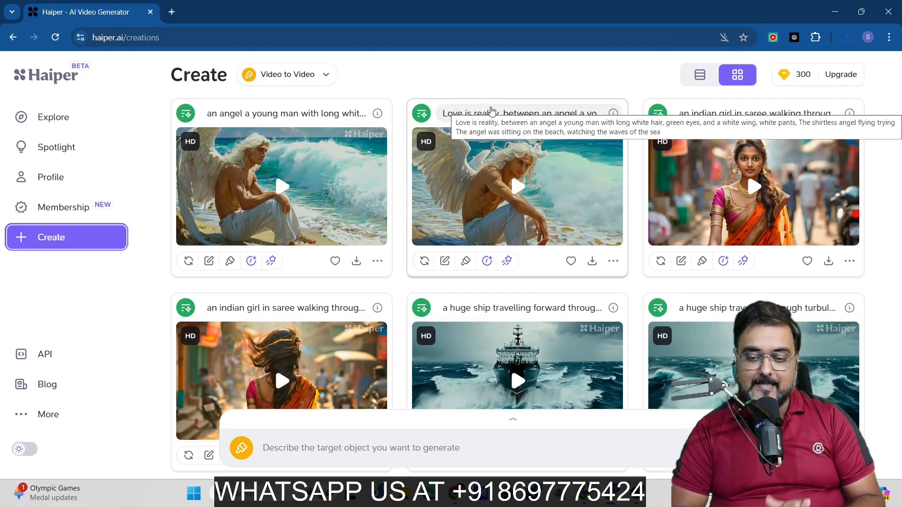
pyautogui.click(52, 116)
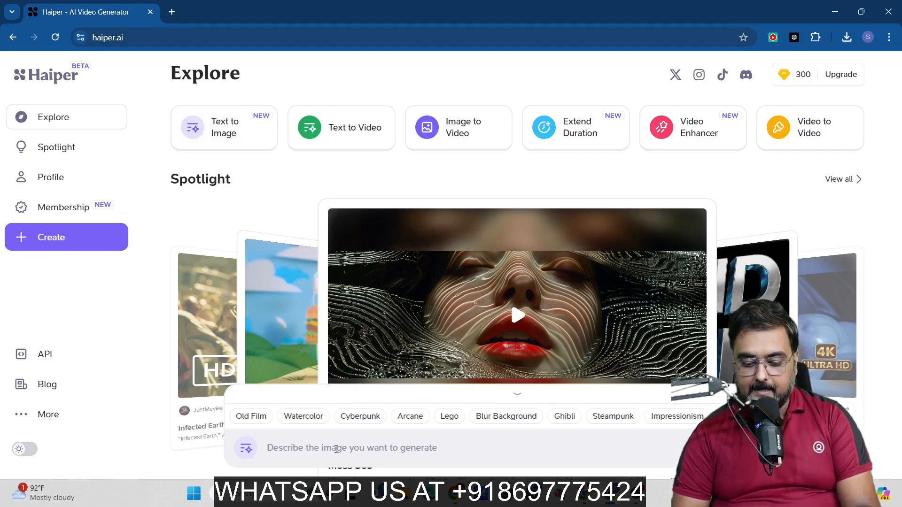
# - Generate Text to Image results for 'a young indian man dressed in formal standing inside a corporate office'
pyautogui.write('a young indian man dressed in formal standing inside a corporate office in front of his work table. the work table has a laptop open.')
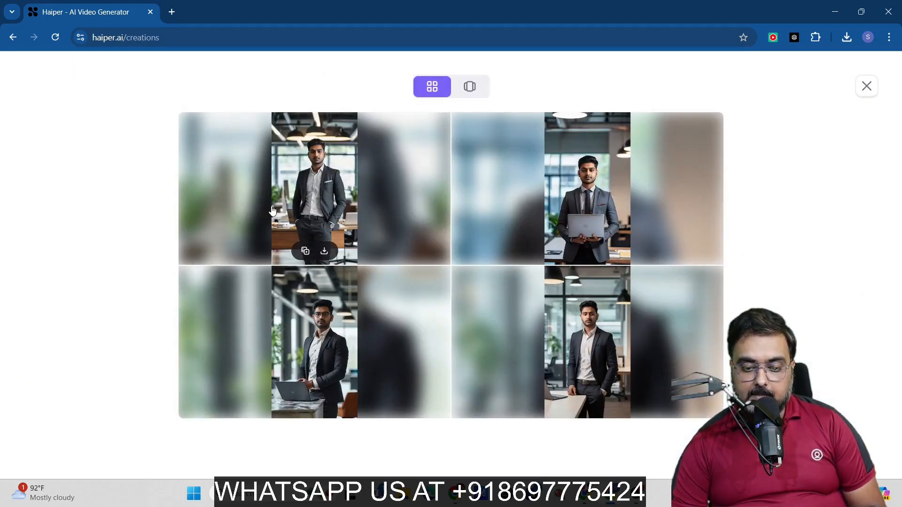
# - View the office-man images singly, step to the third (glasses at laptop) and download it
pyautogui.click(469, 87)
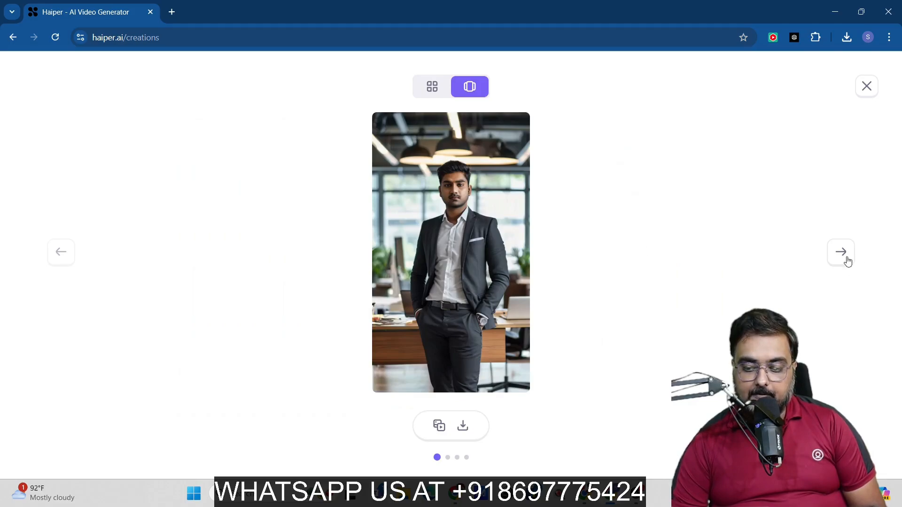
pyautogui.moveTo(491, 332)
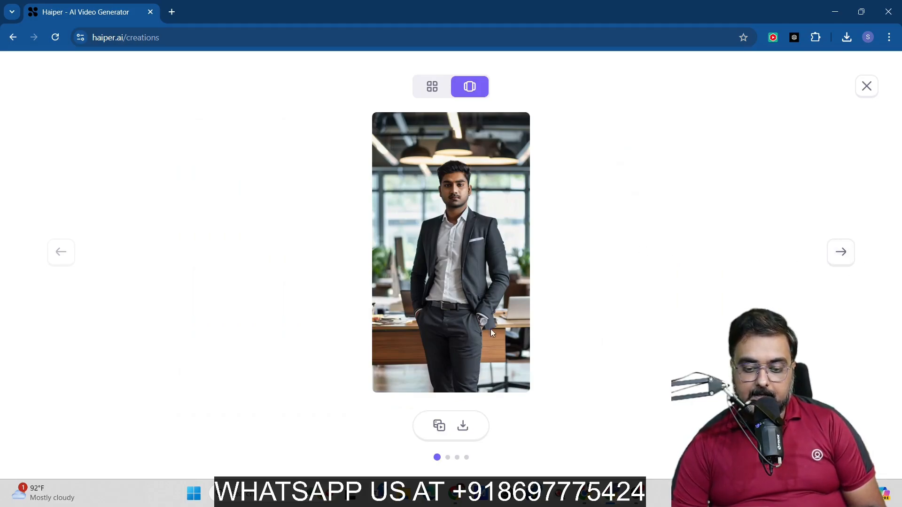
pyautogui.moveTo(840, 251)
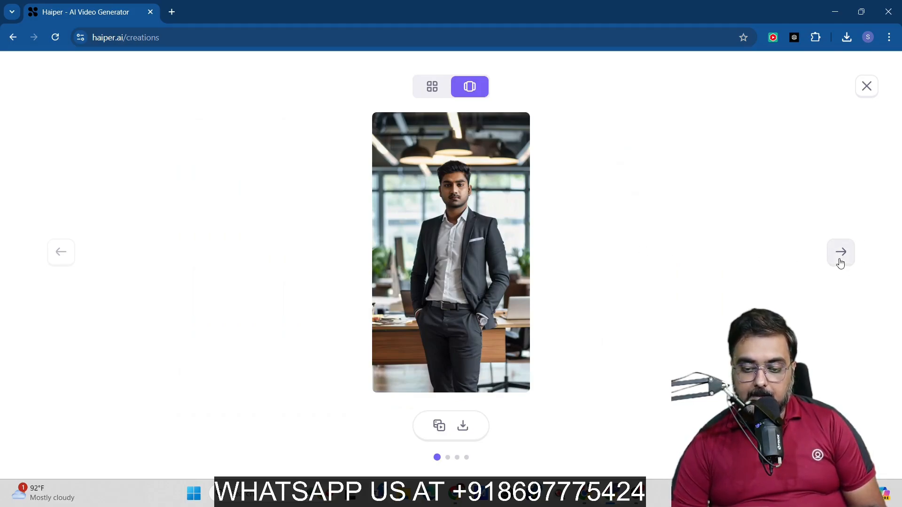
pyautogui.click(840, 252)
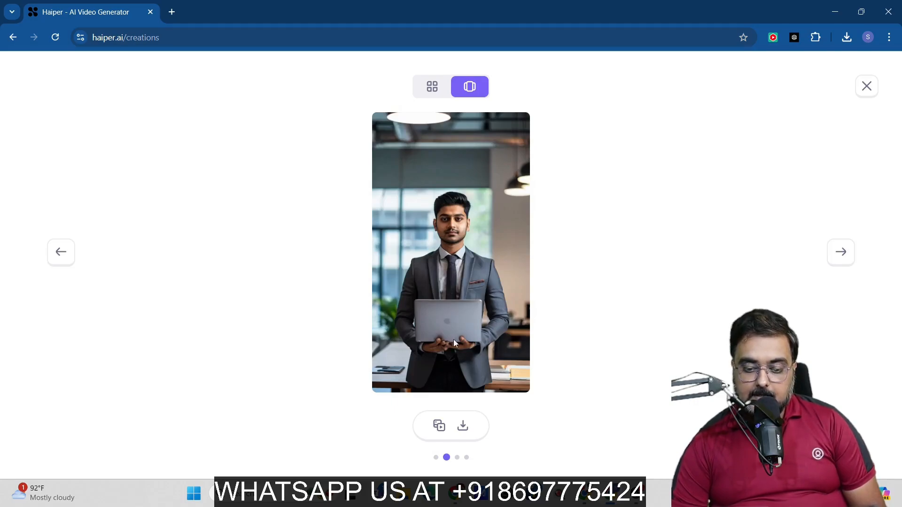
pyautogui.moveTo(478, 332)
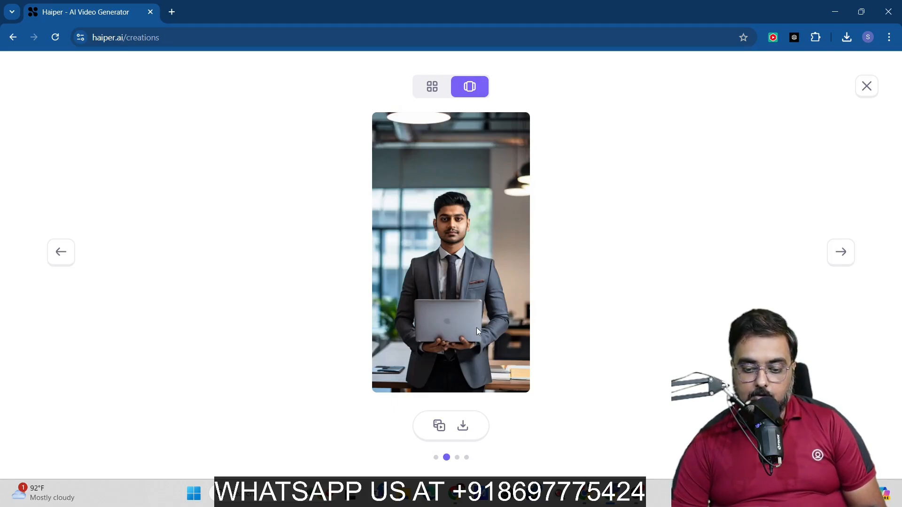
pyautogui.click(840, 252)
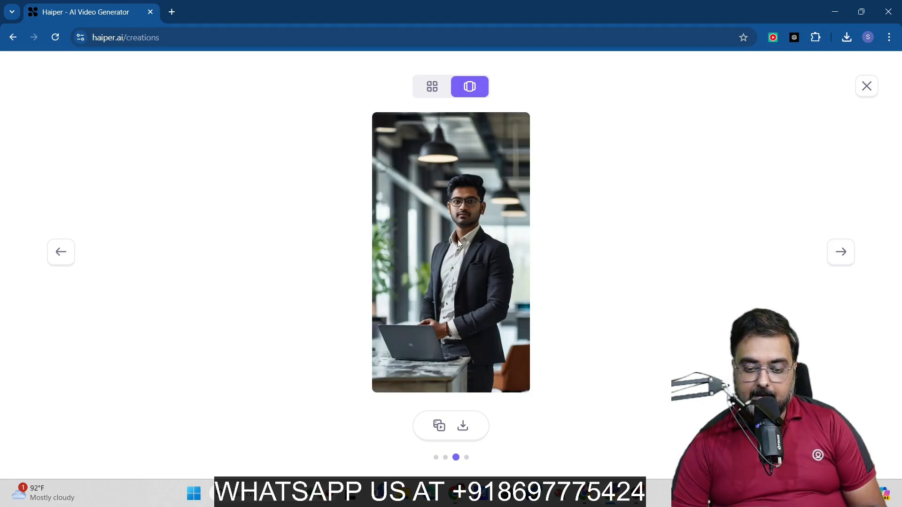
pyautogui.moveTo(506, 399)
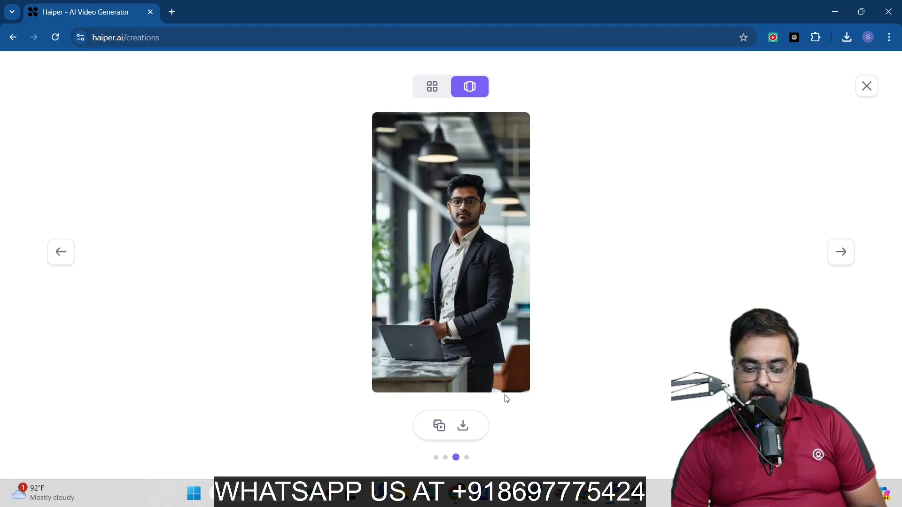
pyautogui.click(462, 426)
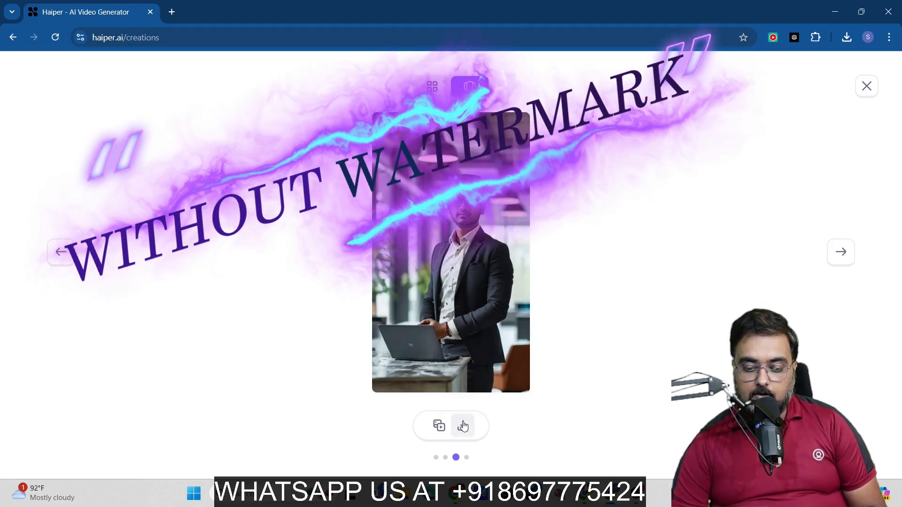
pyautogui.click(462, 426)
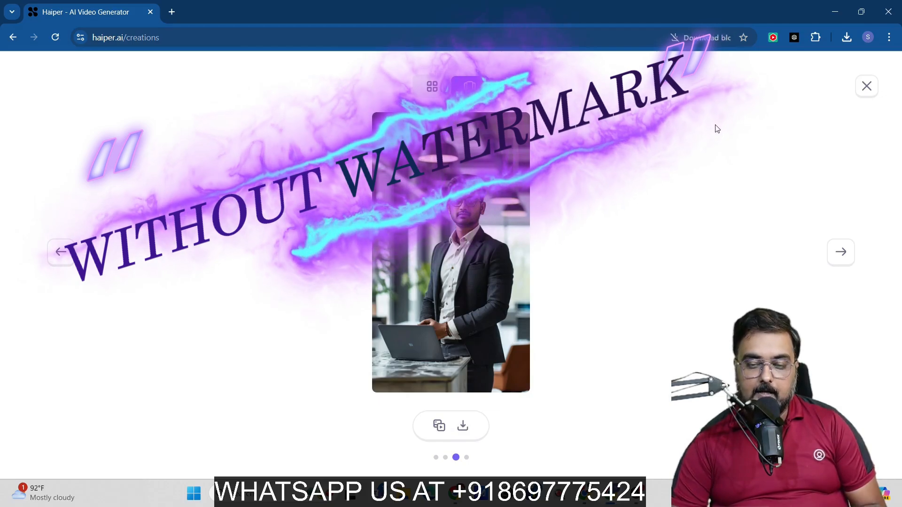
# - Browse on to the fourth office-man image and back to the third
pyautogui.click(470, 87)
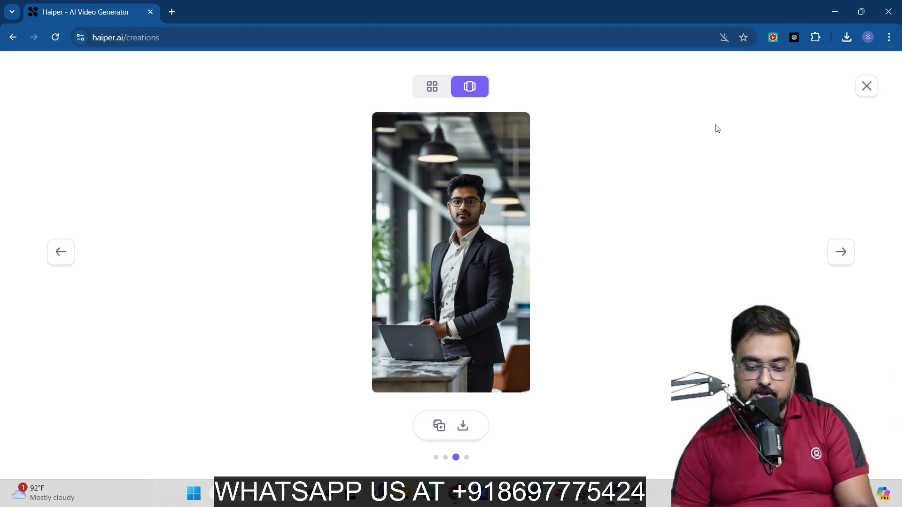
pyautogui.click(840, 252)
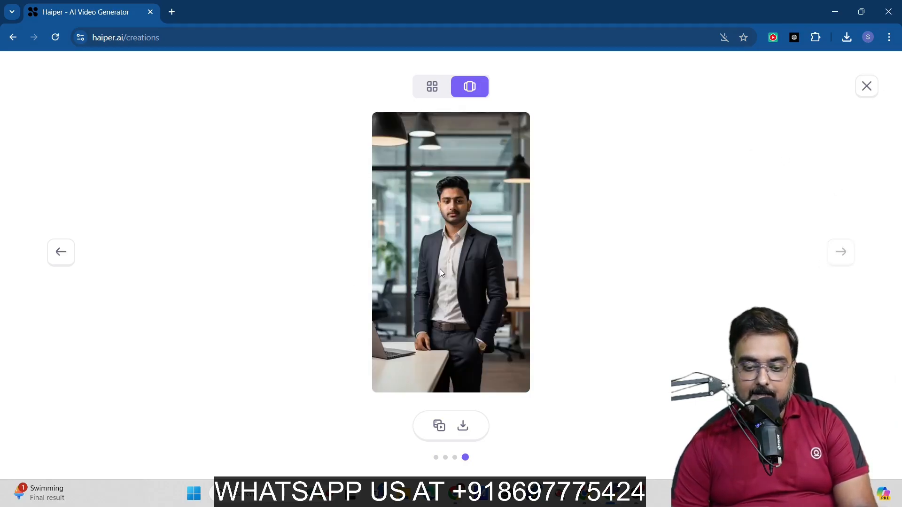
pyautogui.moveTo(61, 253)
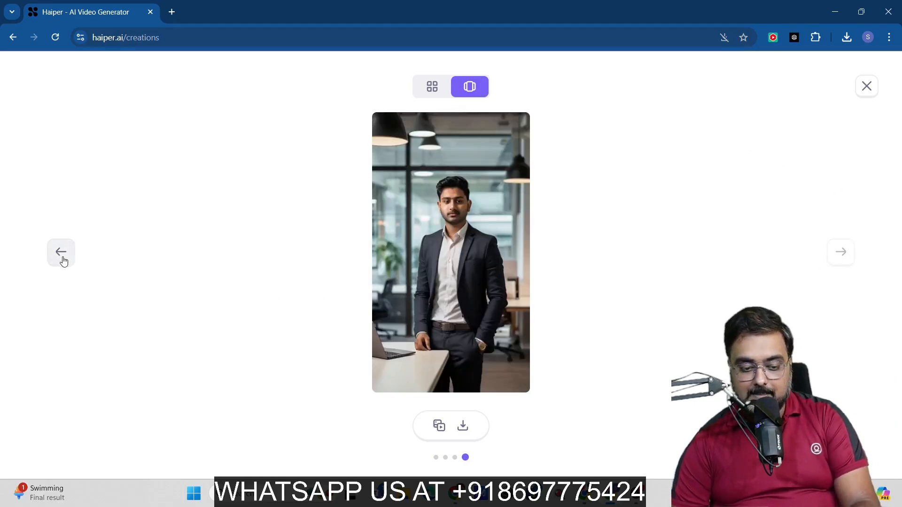
pyautogui.click(61, 253)
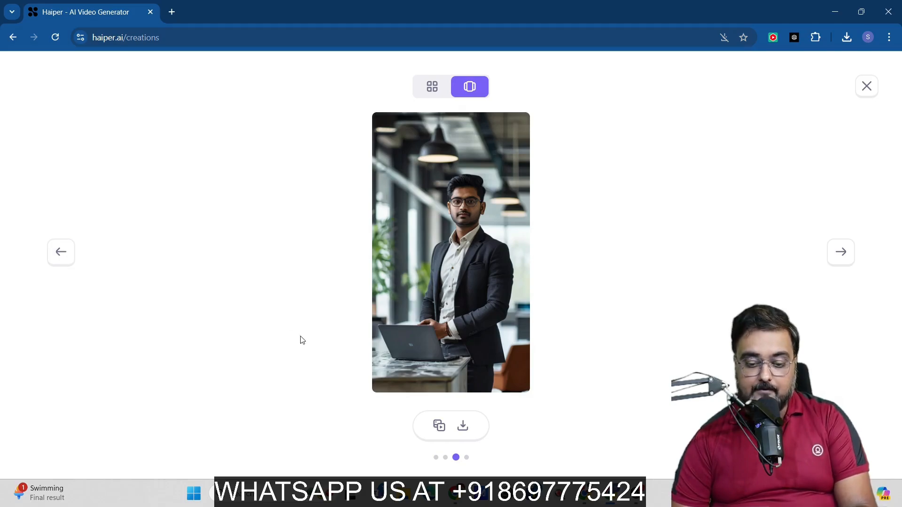
pyautogui.moveTo(438, 426)
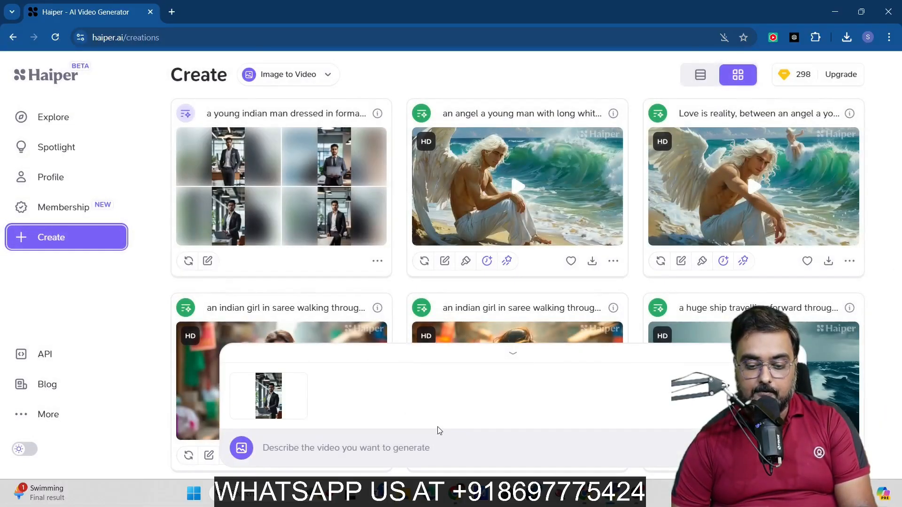
pyautogui.moveTo(269, 395)
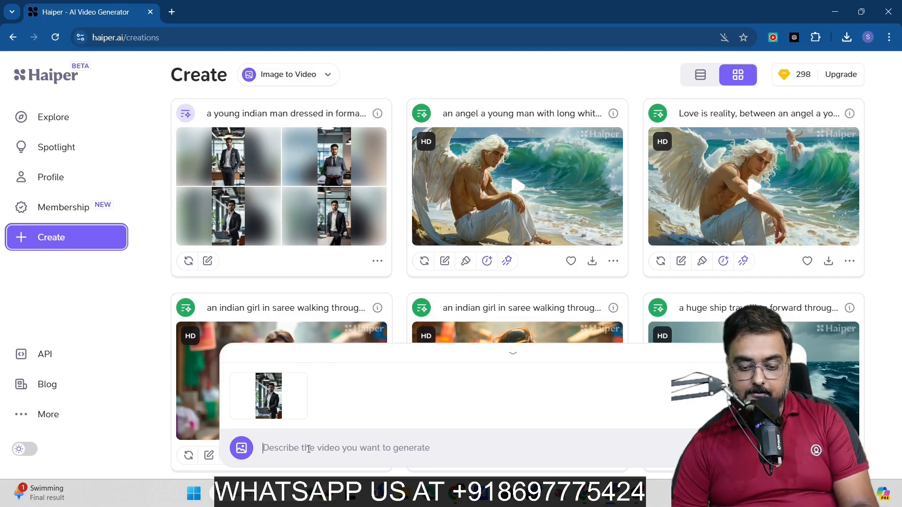
# - Generate an Image to Video clip with 'the man in the picture is explaining something with camera rolling backward'
pyautogui.write('the man in the picture is explaining something with camera rolling backward')
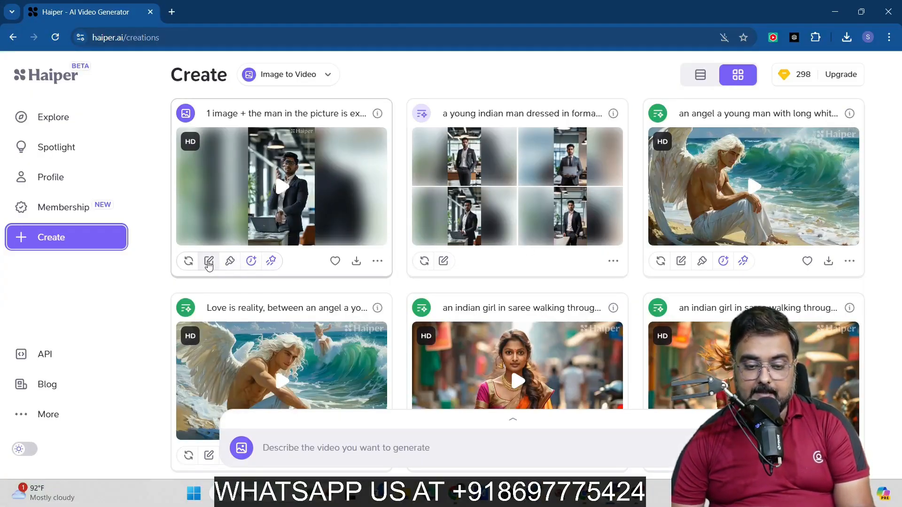
# - Vary the office-man clip's prompt to 'the man in the picture is explaining something' and create it free
pyautogui.click(209, 261)
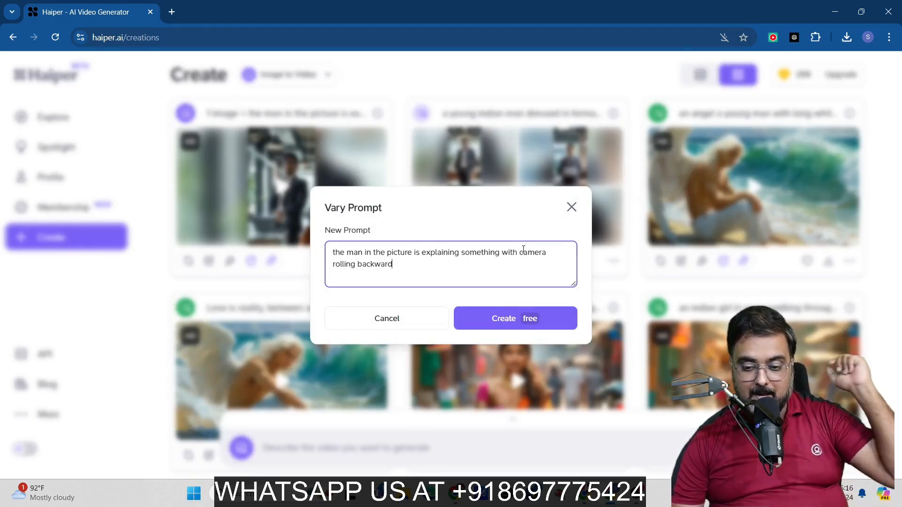
pyautogui.moveTo(519, 252); pyautogui.dragTo(392, 264)
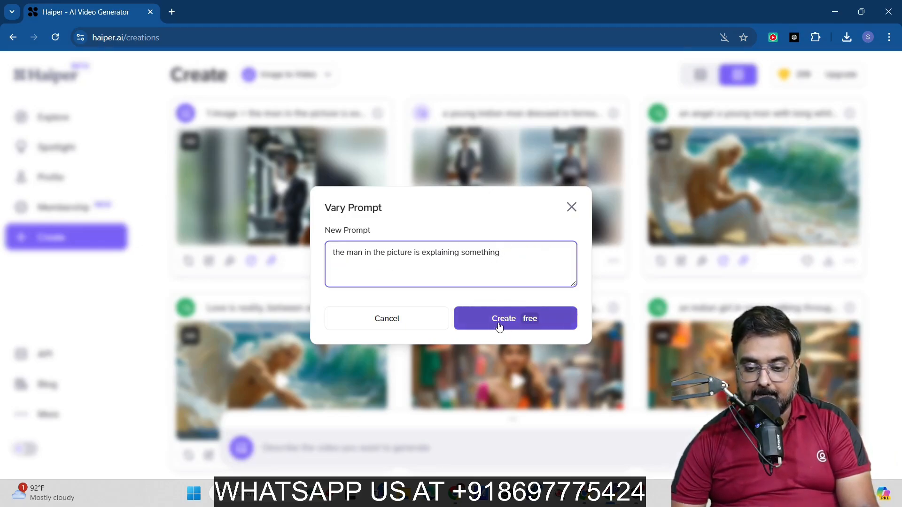
pyautogui.click(515, 319)
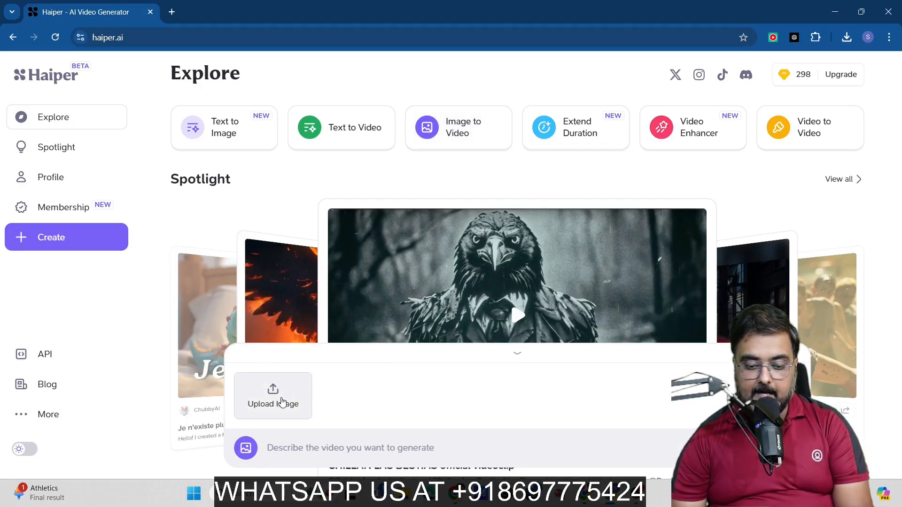
# - Upload the policeman photo with prompt 'create a video' and generate the clip, returning to Explore
pyautogui.click(272, 396)
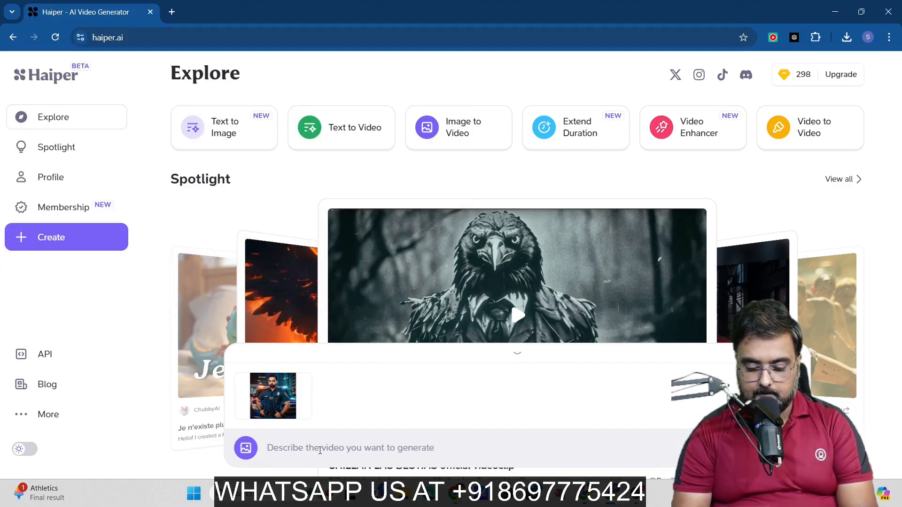
pyautogui.write('create a video')
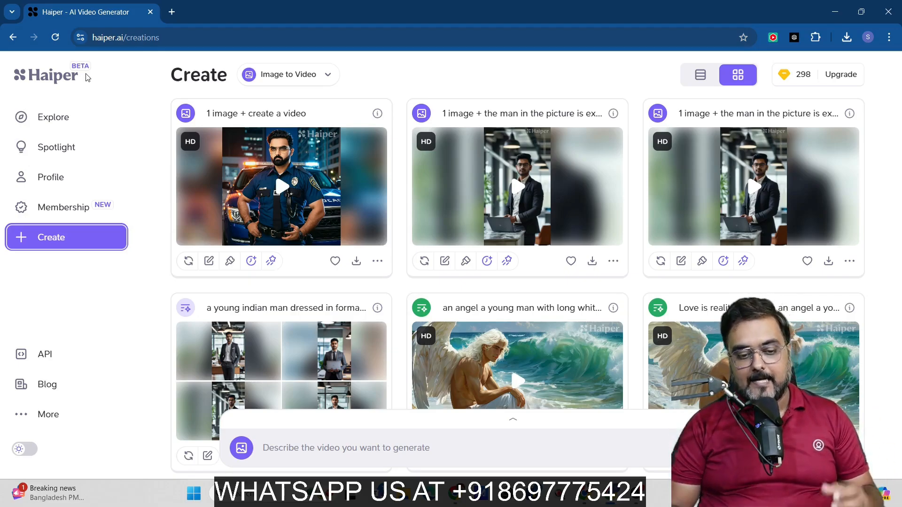
pyautogui.click(52, 116)
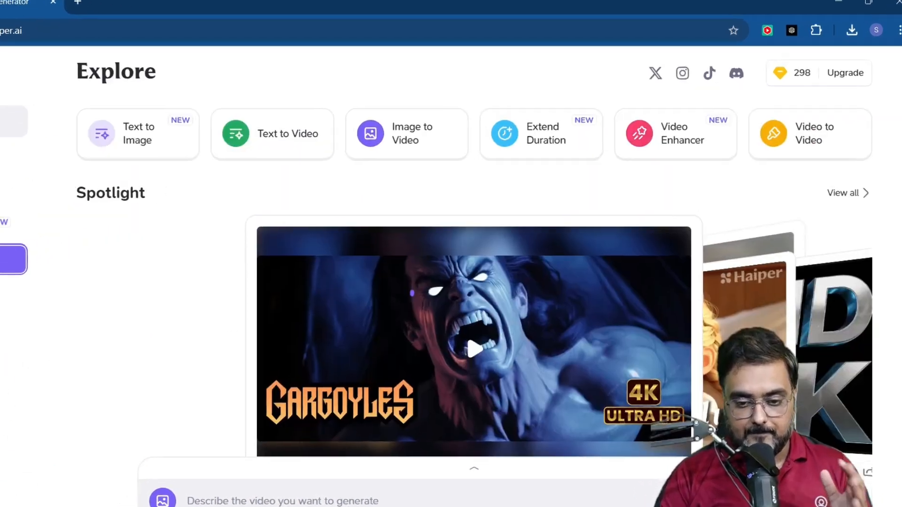